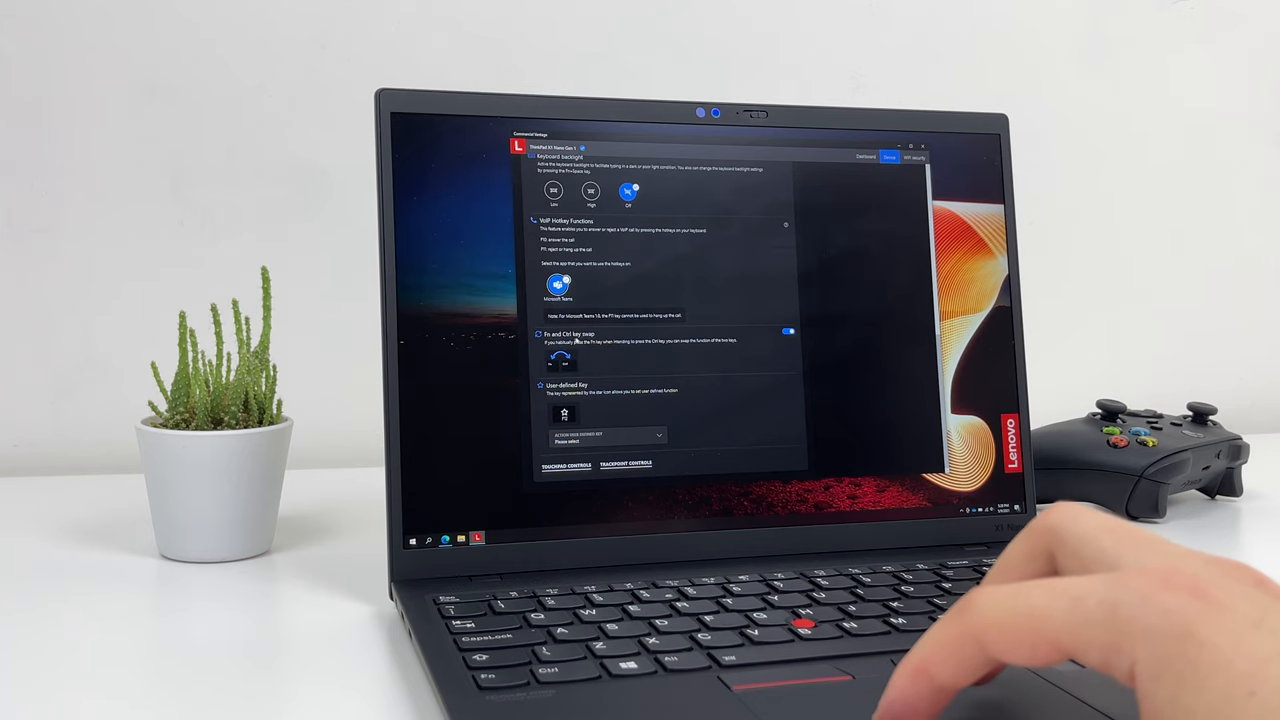
# - Switch off the Fn and Ctrl key swap so both keys keep their normal functions
pyautogui.click(788, 331)
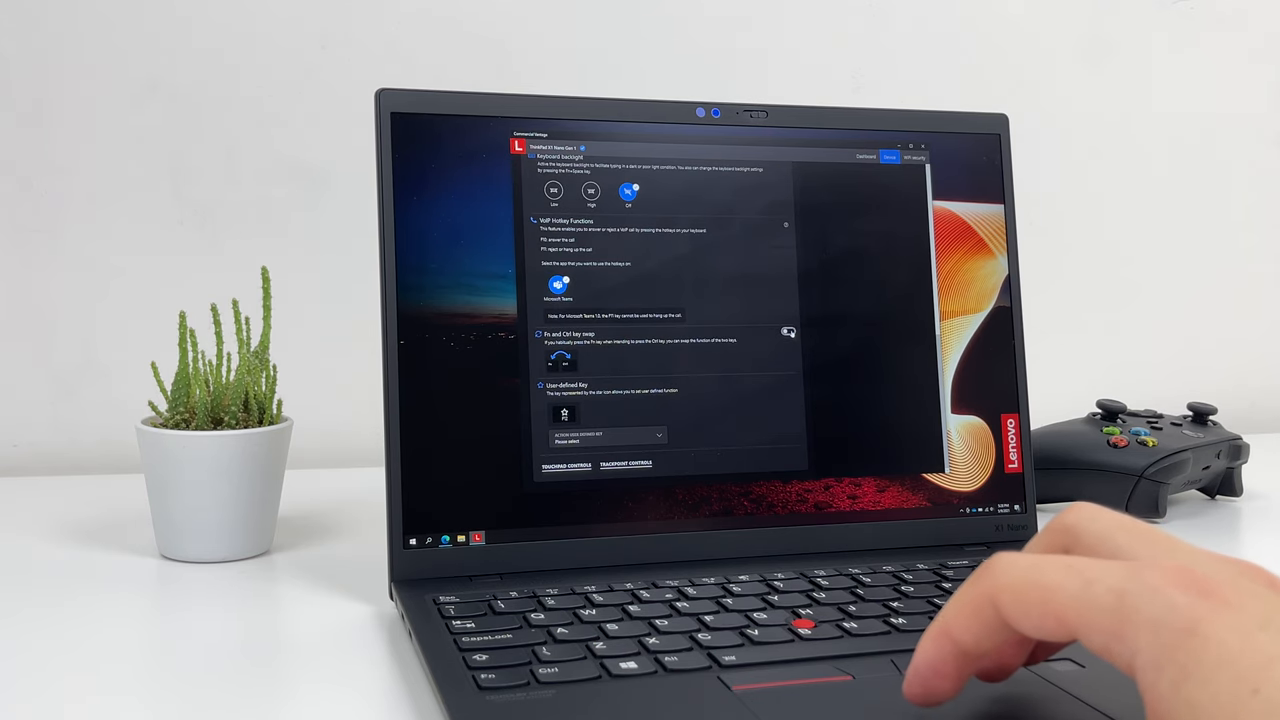